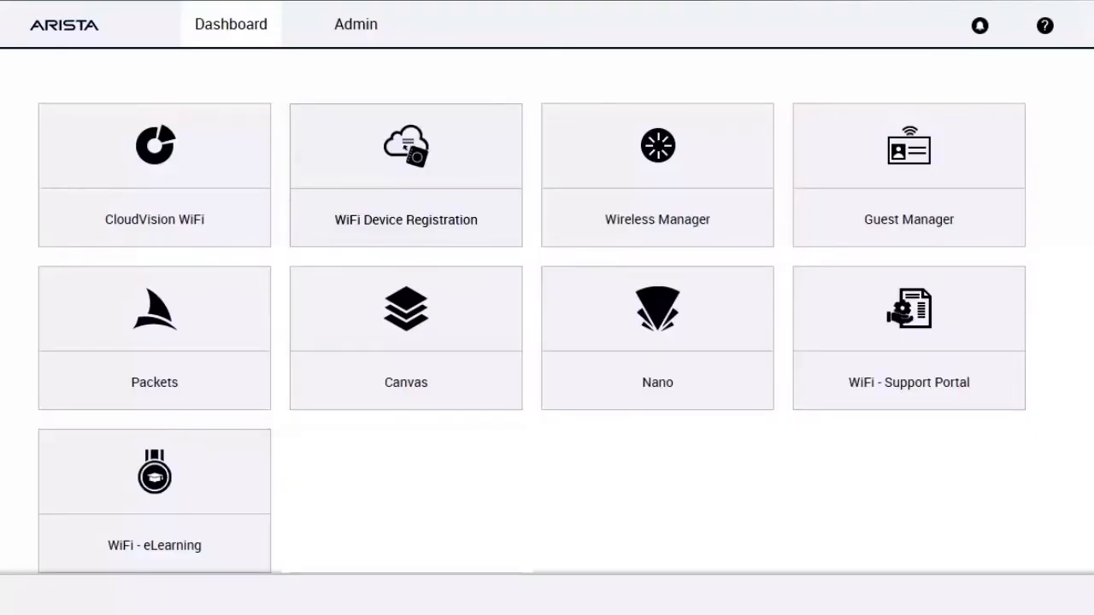
Open the WiFi Device Registration service from the Launchpad Dashboard.
left_click(405, 174)
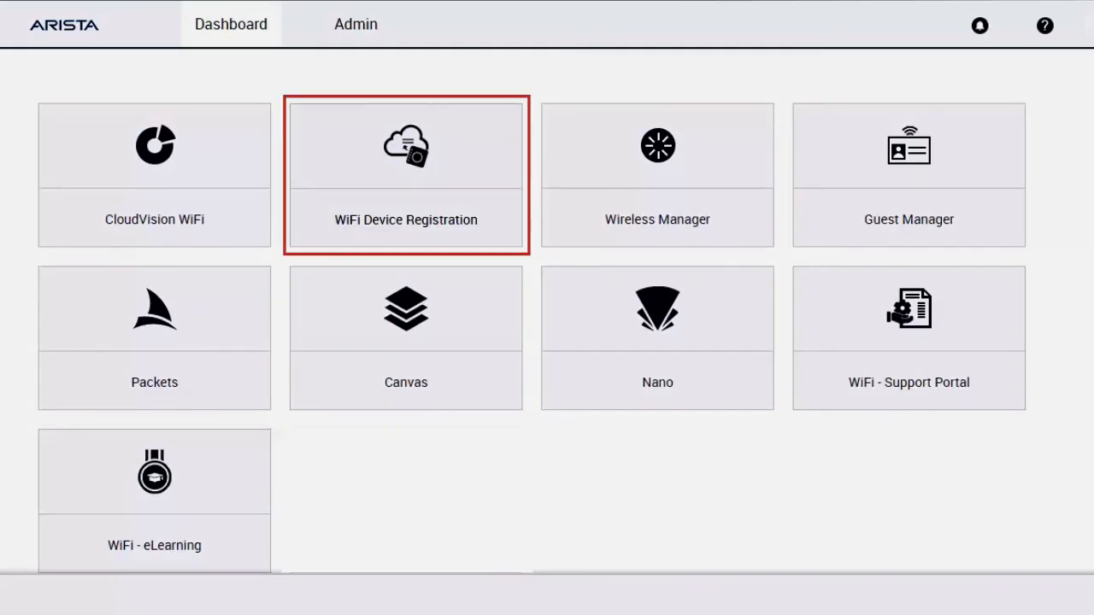
left_click(405, 174)
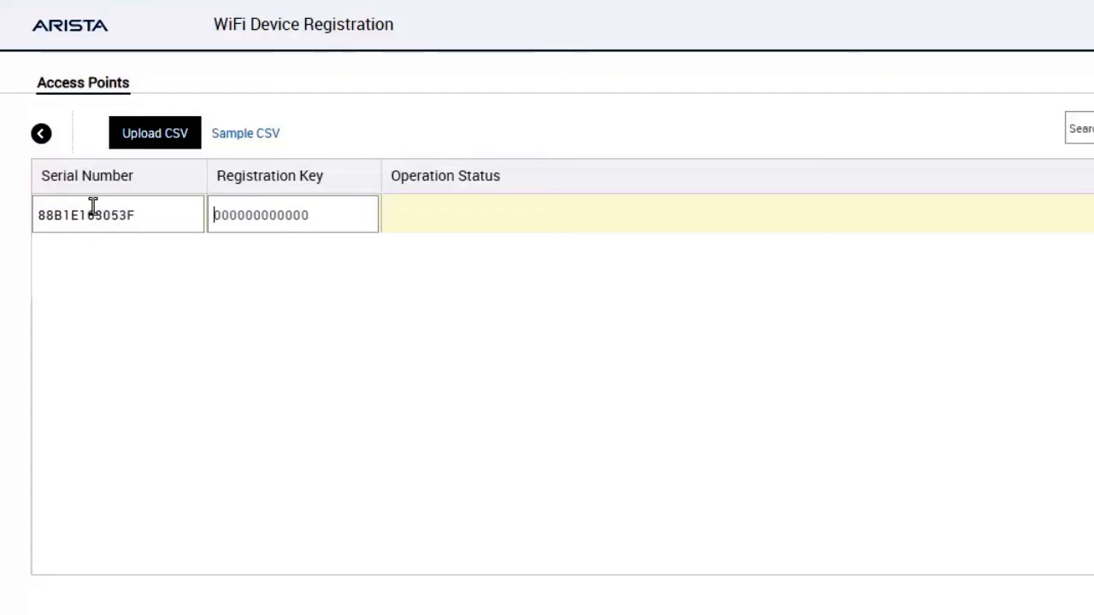
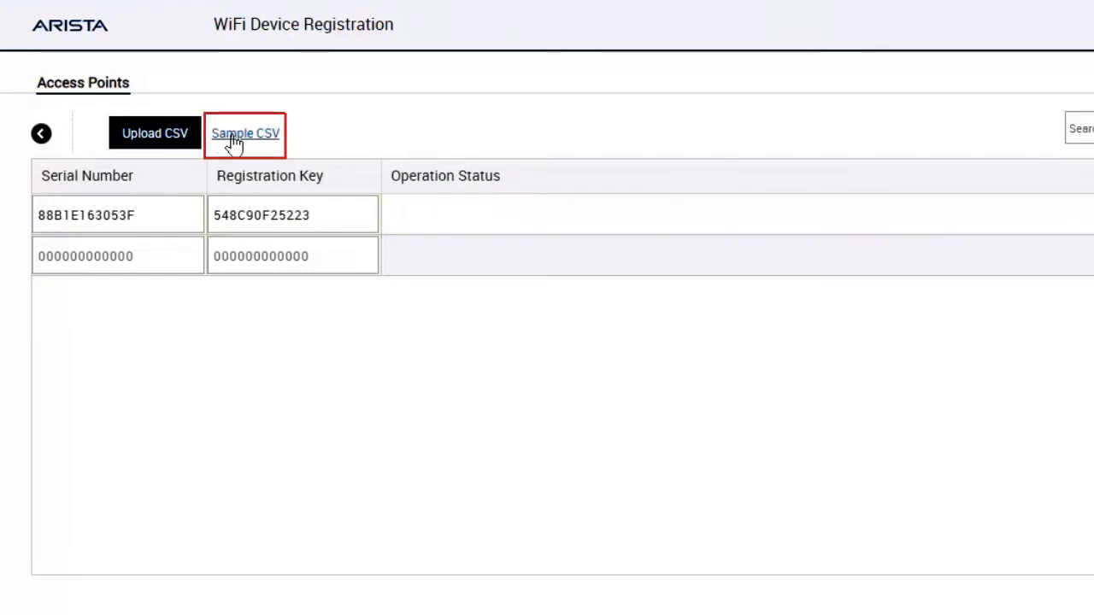
left_click(245, 133)
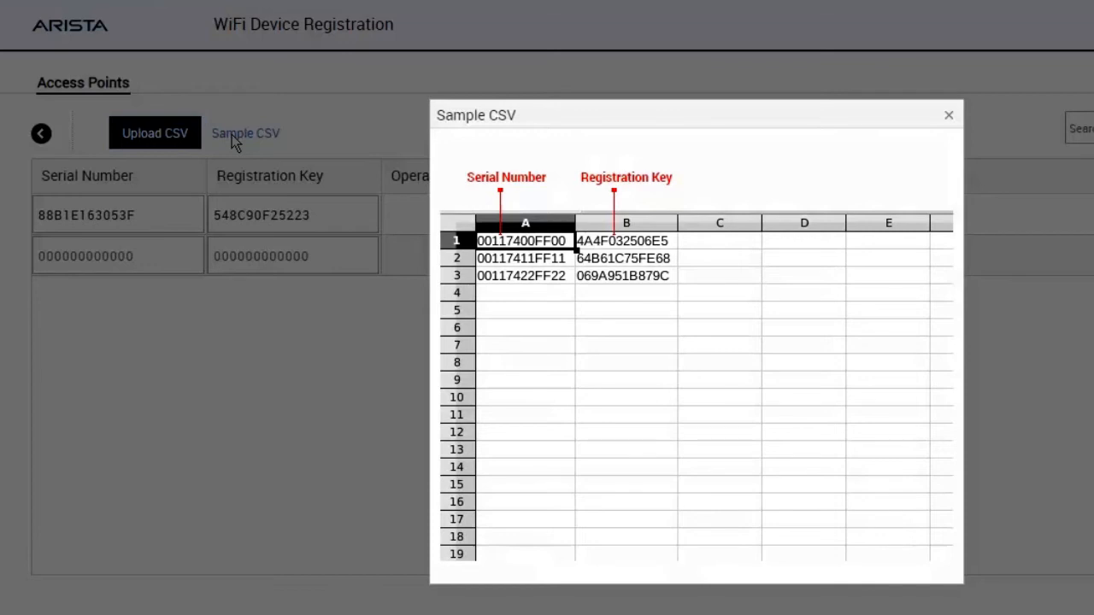
mouse_move(394, 126)
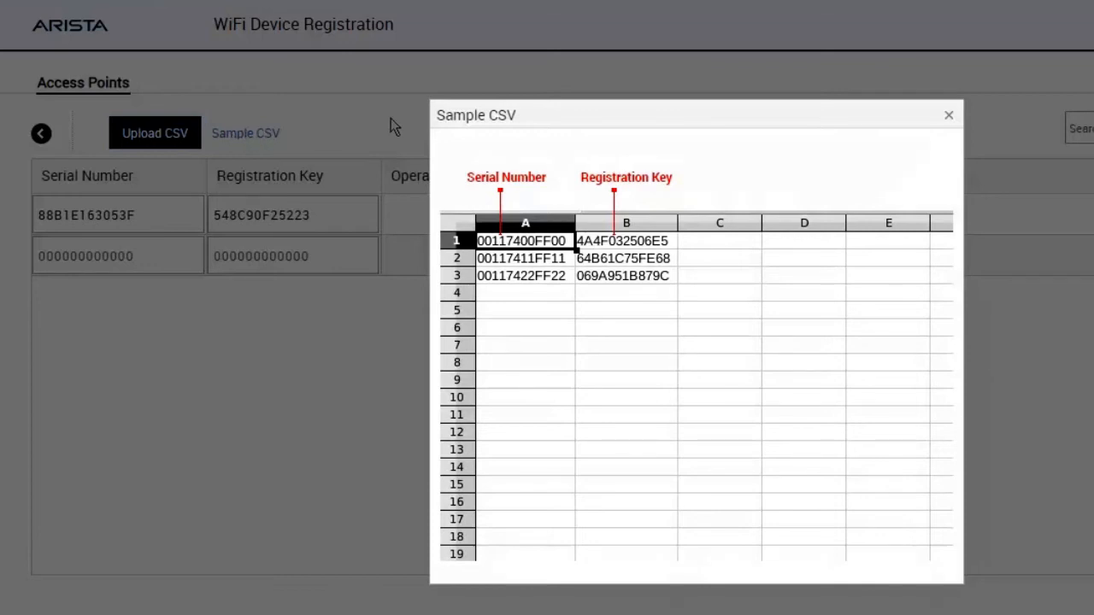
left_click(947, 114)
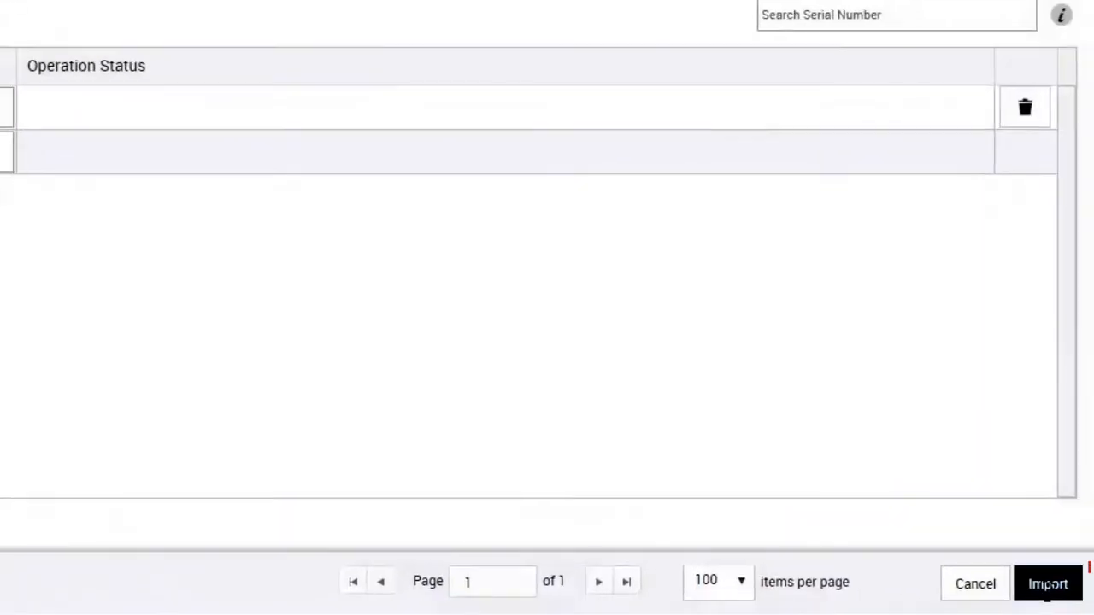
Import access point 88B1E163053F and decline importing more devices.
left_click(1047, 584)
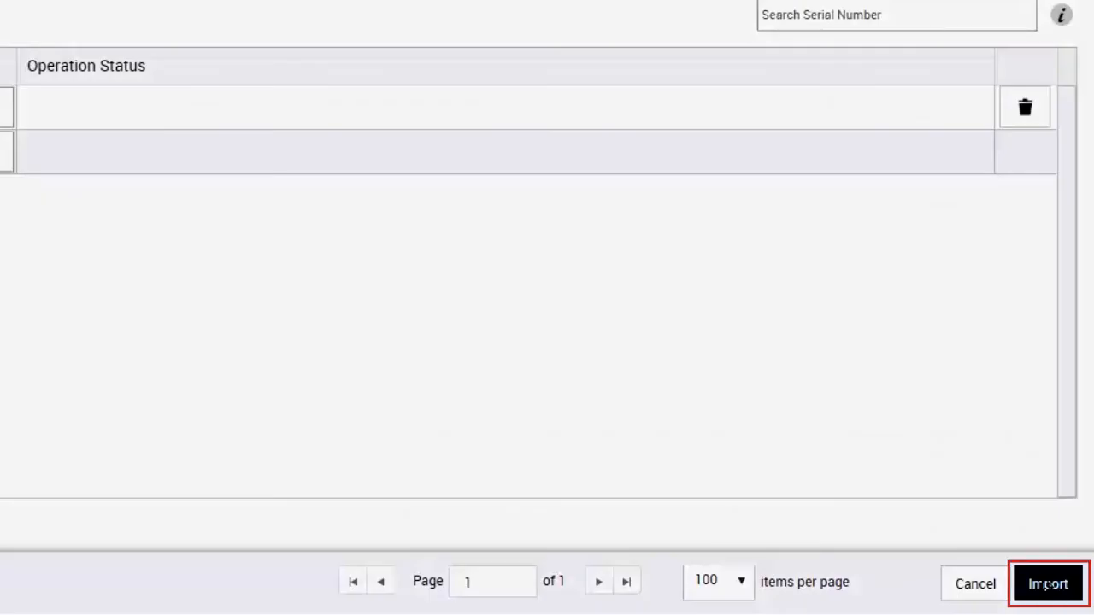
left_click(1047, 583)
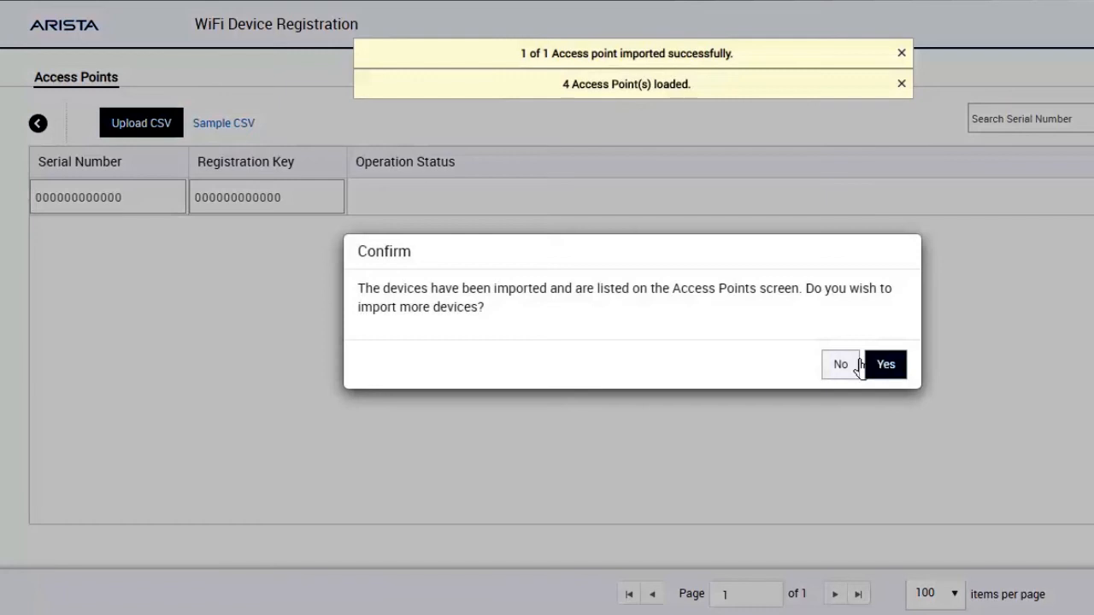
left_click(841, 364)
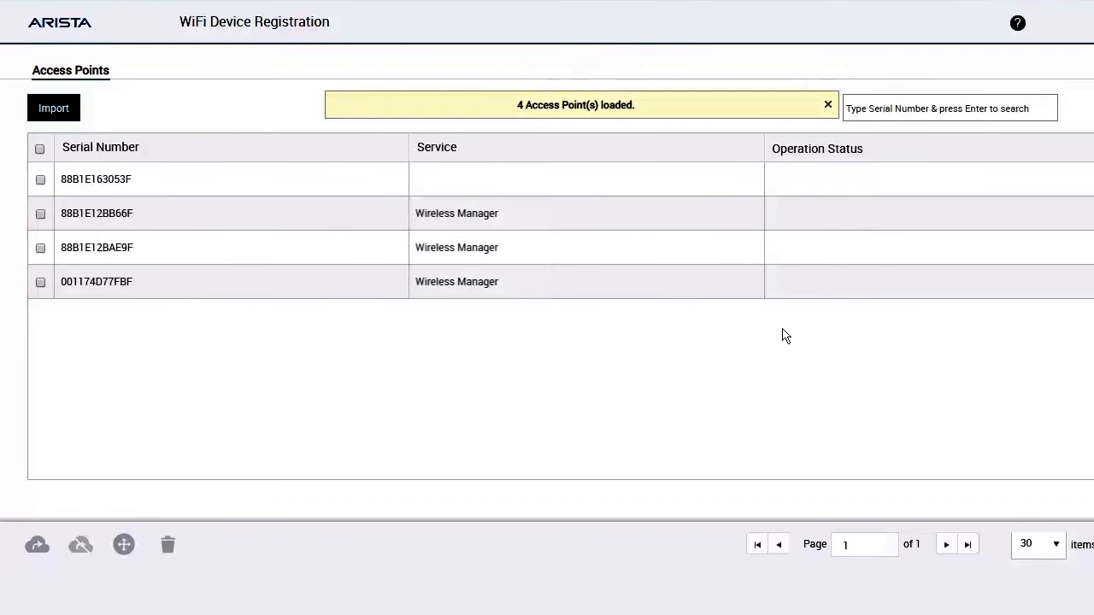
Dismiss the '4 Access Point(s) loaded' notice and select access point 88B1E163053F.
left_click(95, 178)
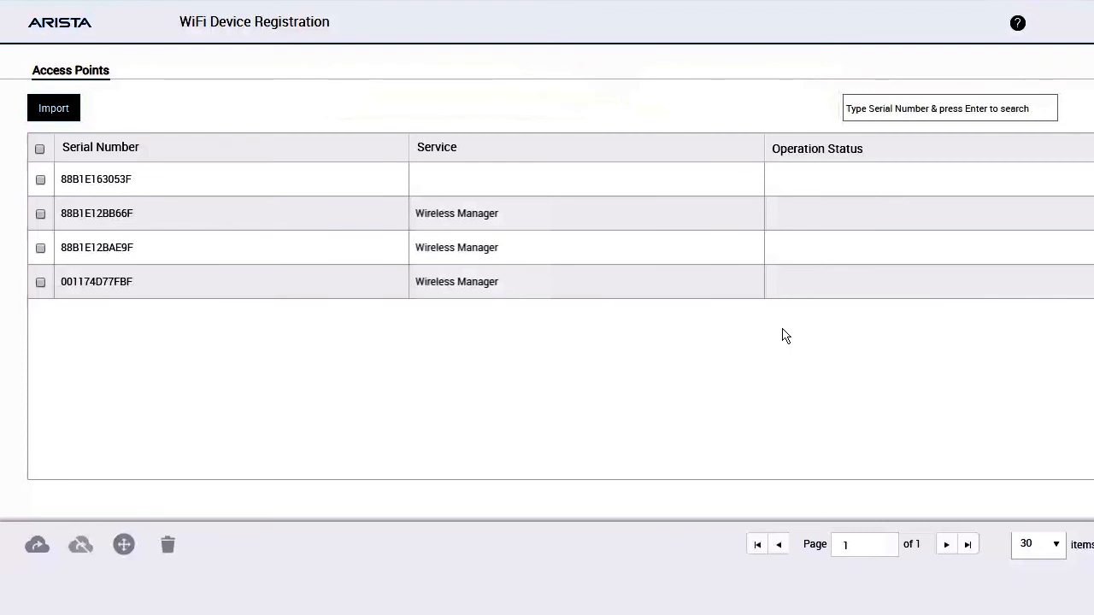
mouse_move(761, 341)
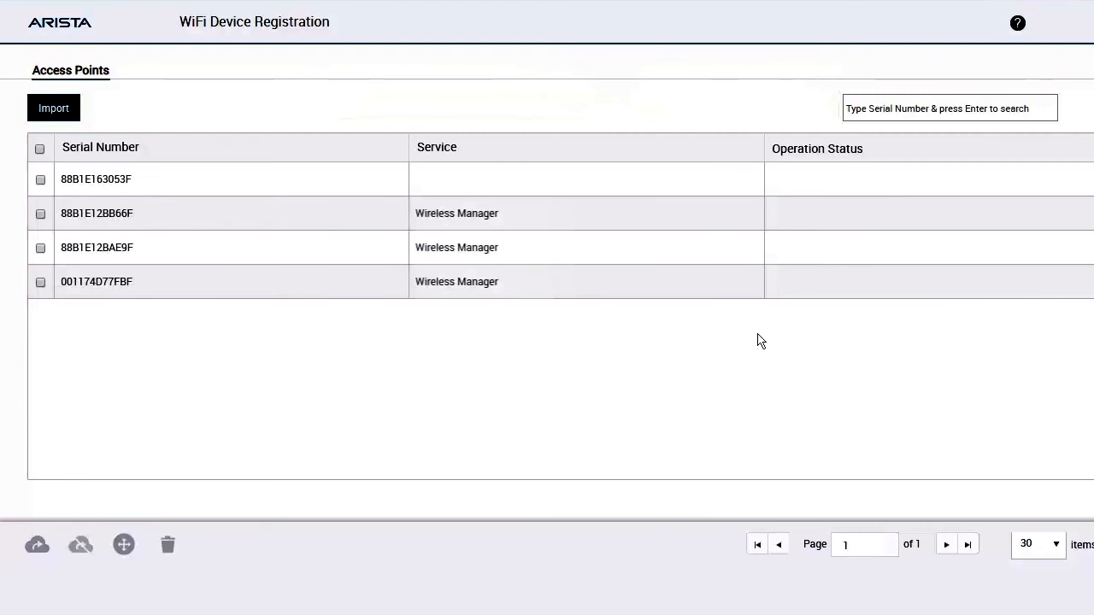
mouse_move(673, 353)
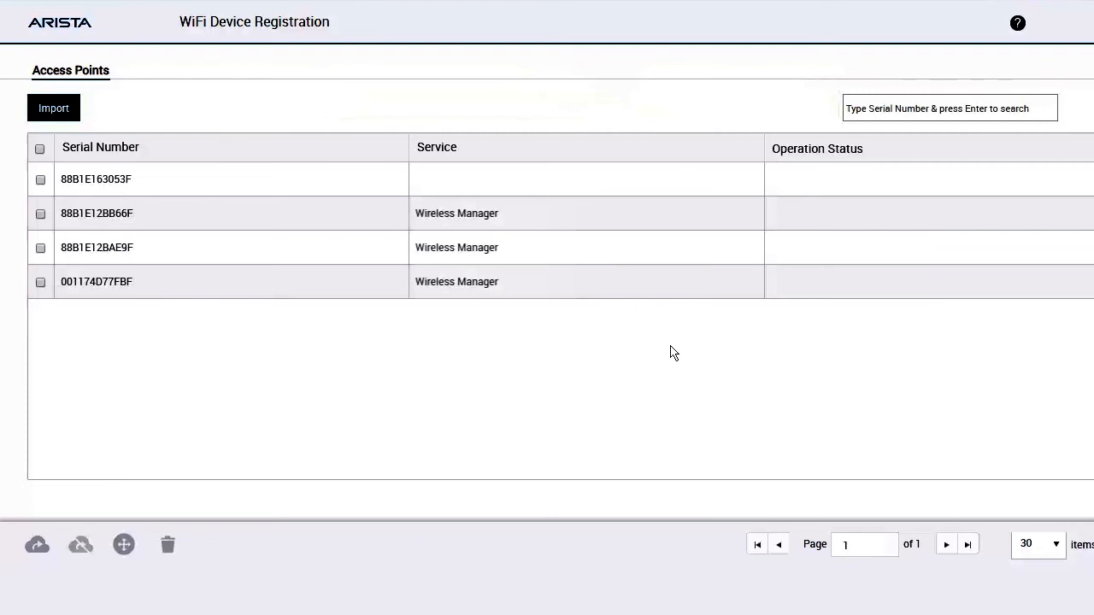
left_click(39, 179)
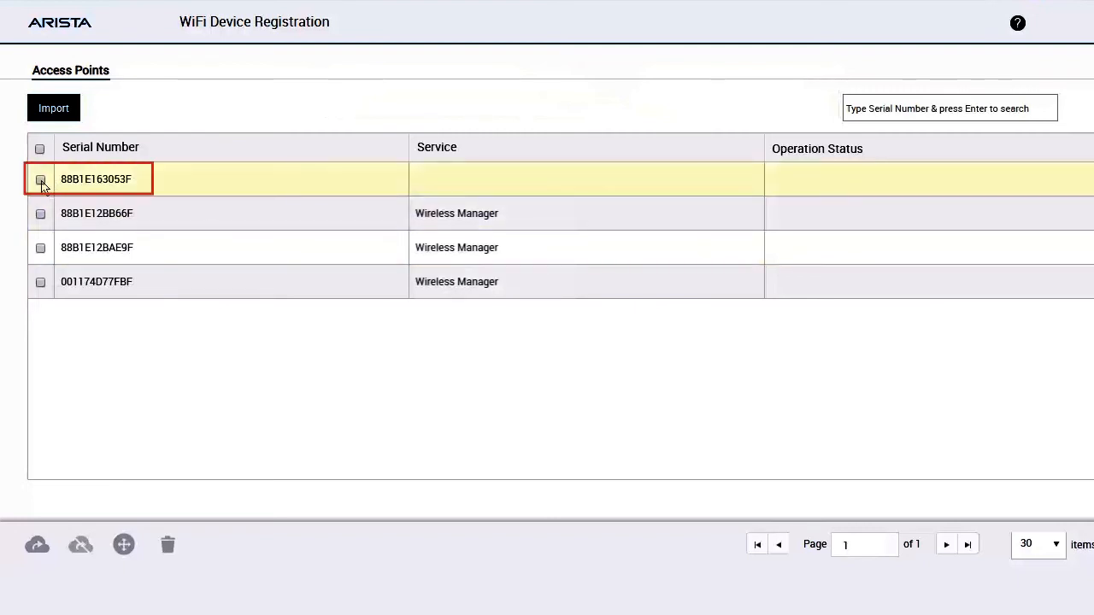
Assign the selected access point 88B1E163053F to Wireless Manager and confirm.
left_click(39, 179)
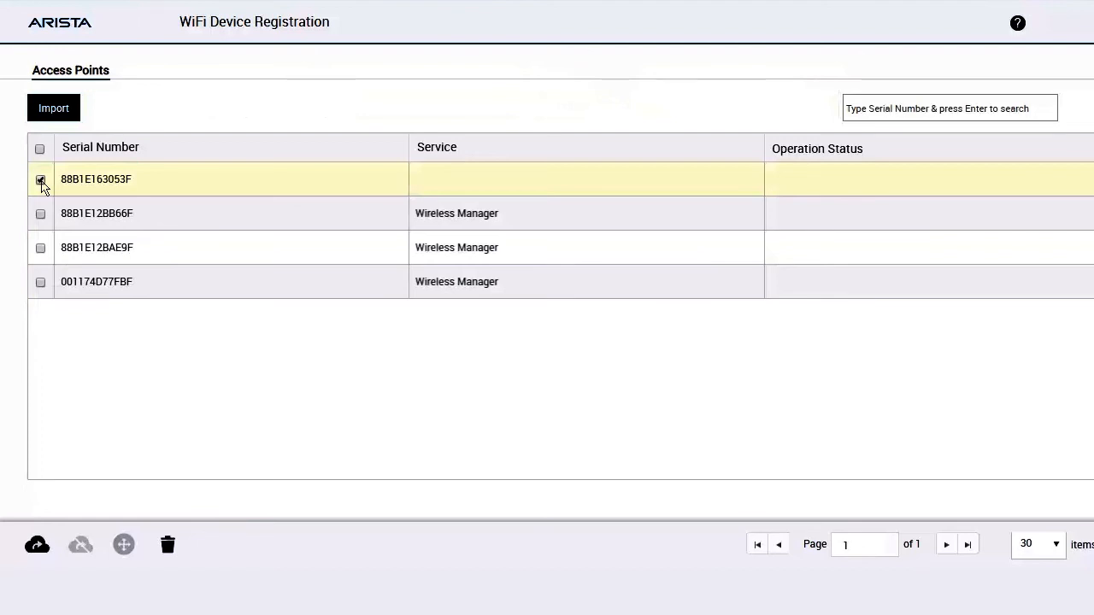
left_click(948, 108)
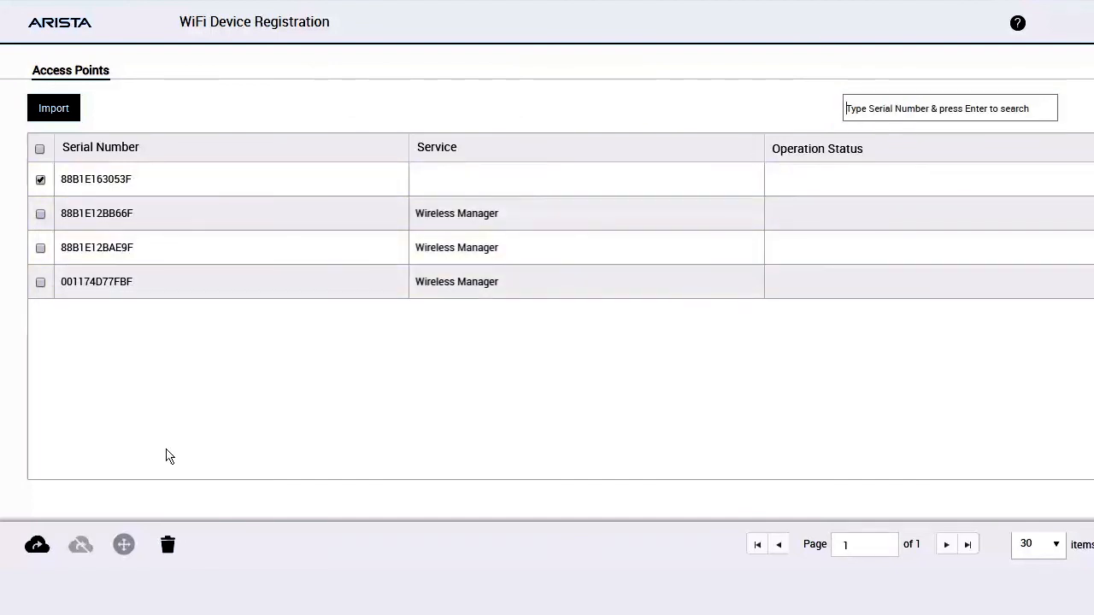
mouse_move(36, 544)
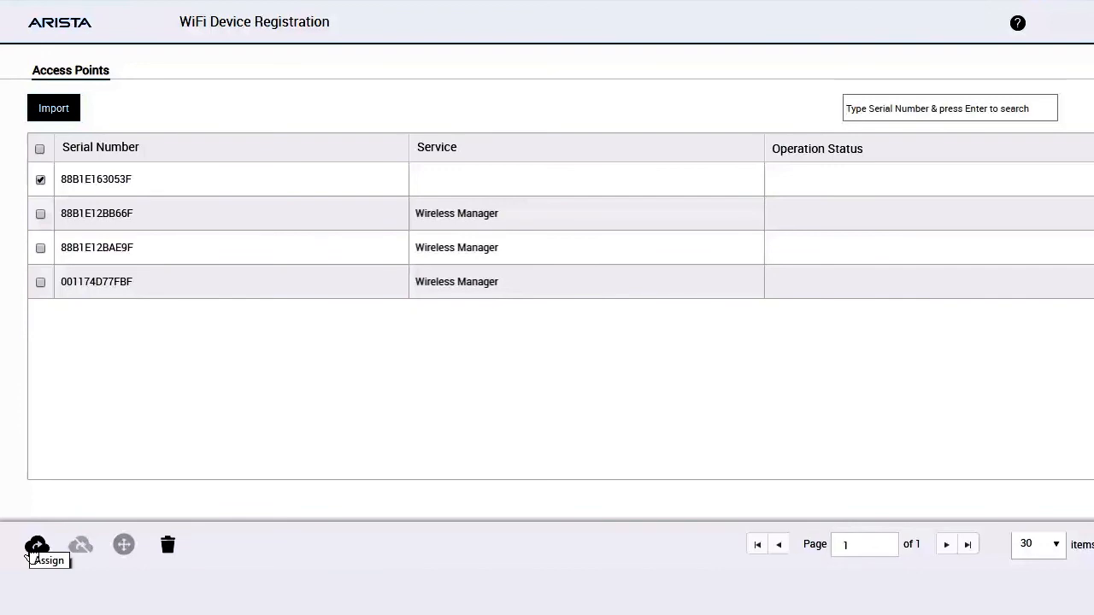
left_click(37, 544)
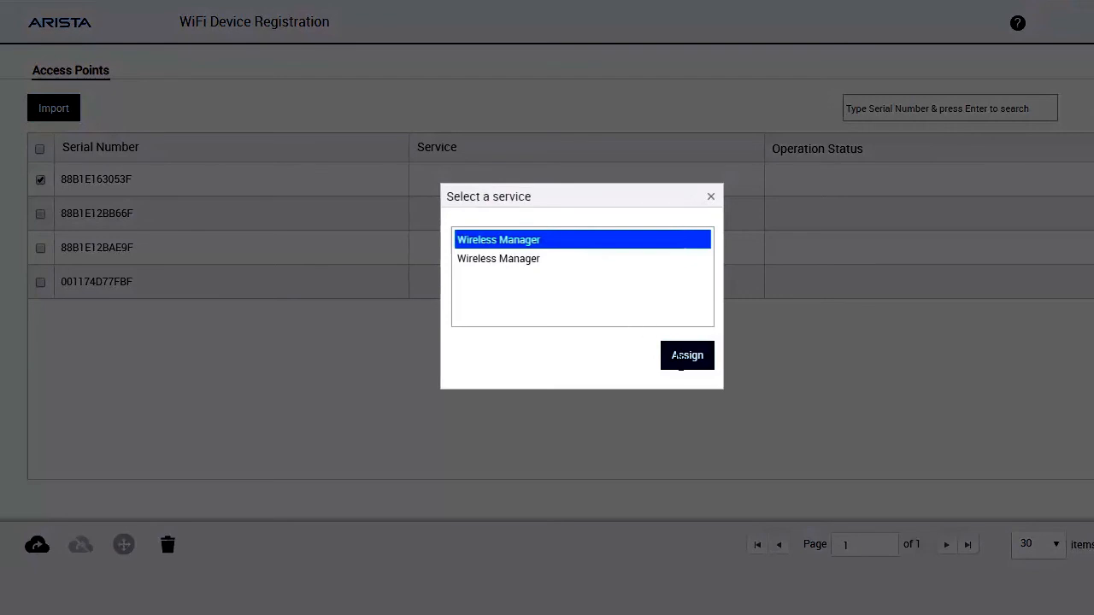
left_click(687, 355)
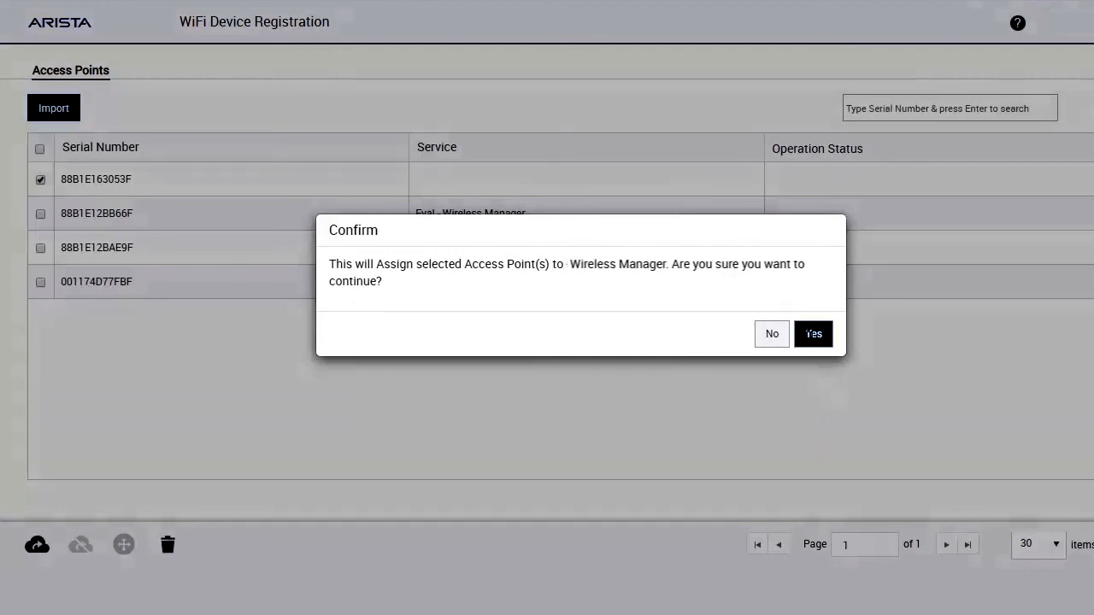
left_click(811, 334)
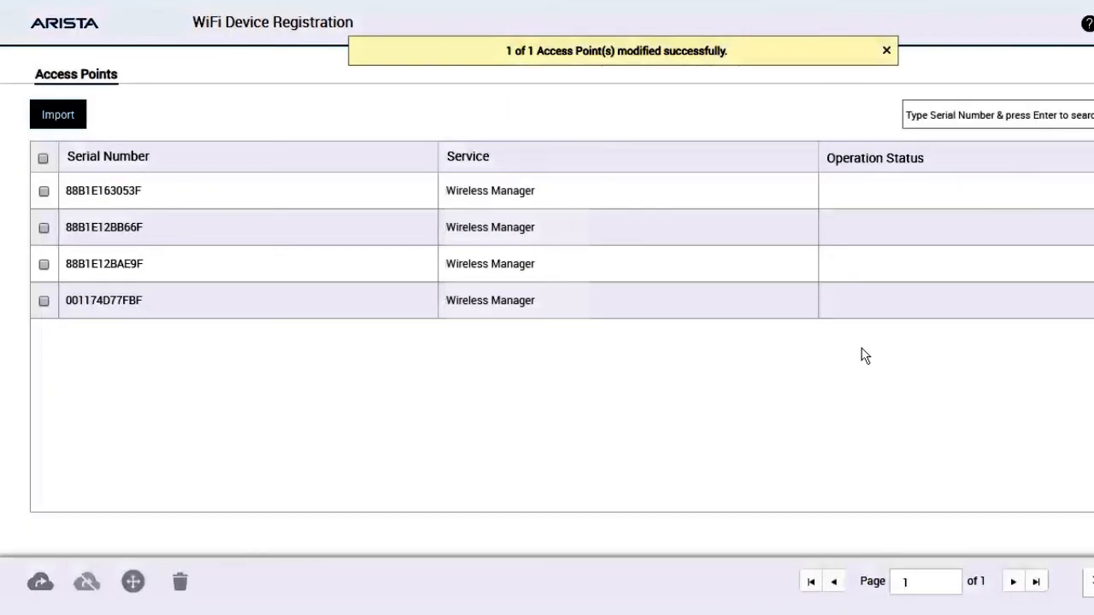
Dismiss the notice, then unassign access point 88B1E163053F from its service and confirm.
left_click(886, 50)
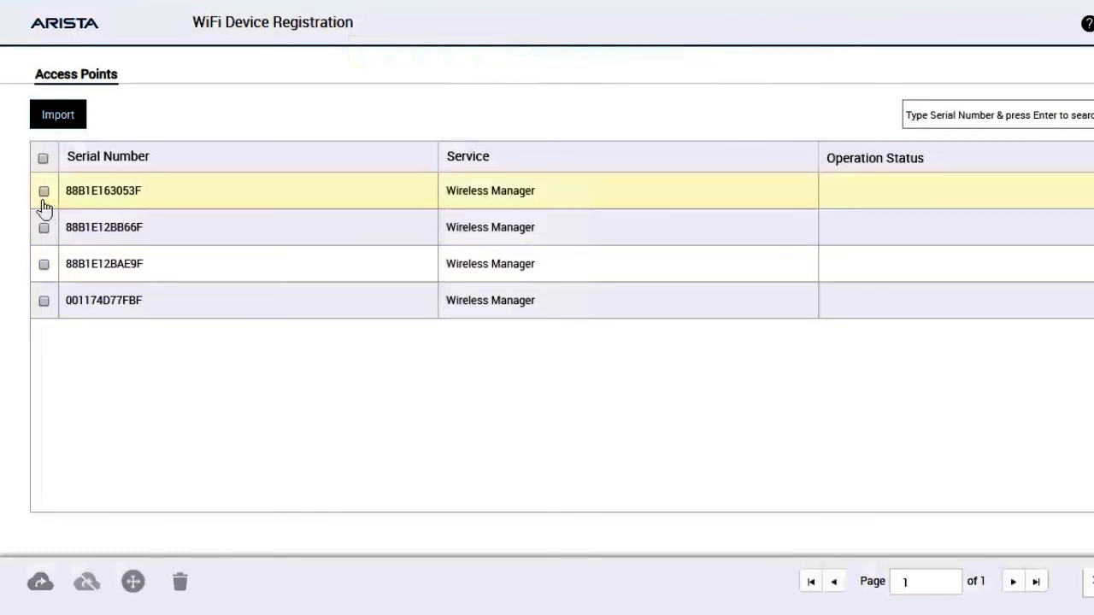
left_click(44, 190)
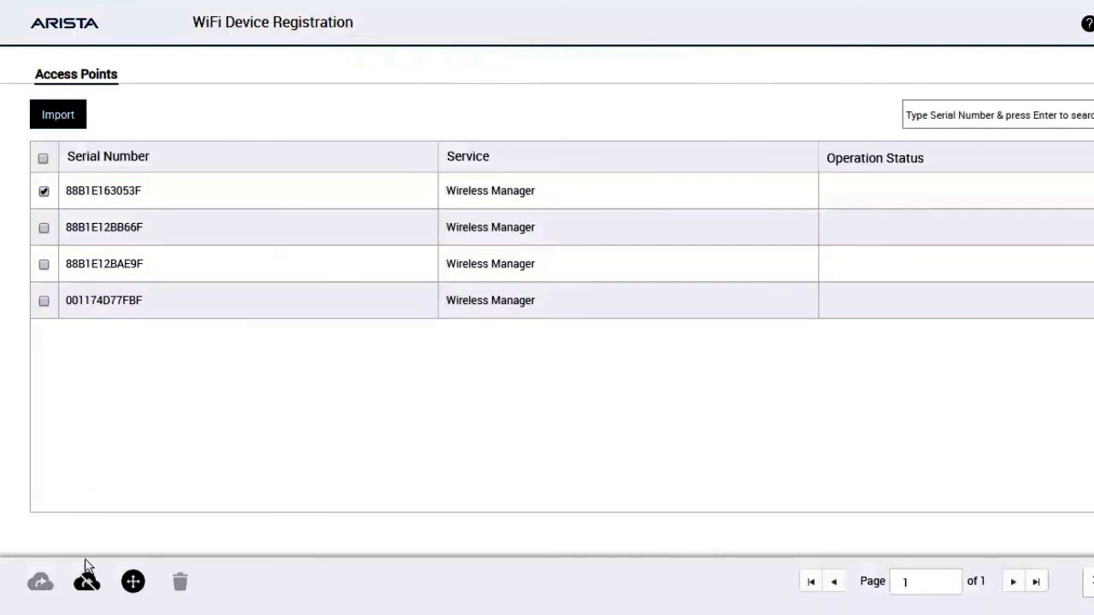
mouse_move(85, 581)
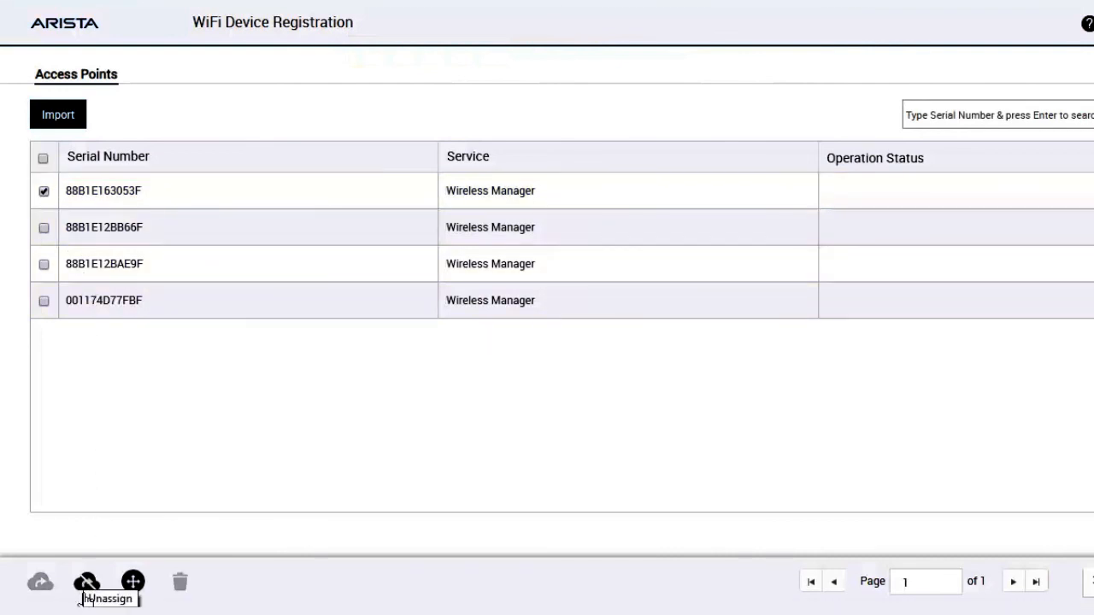
left_click(87, 582)
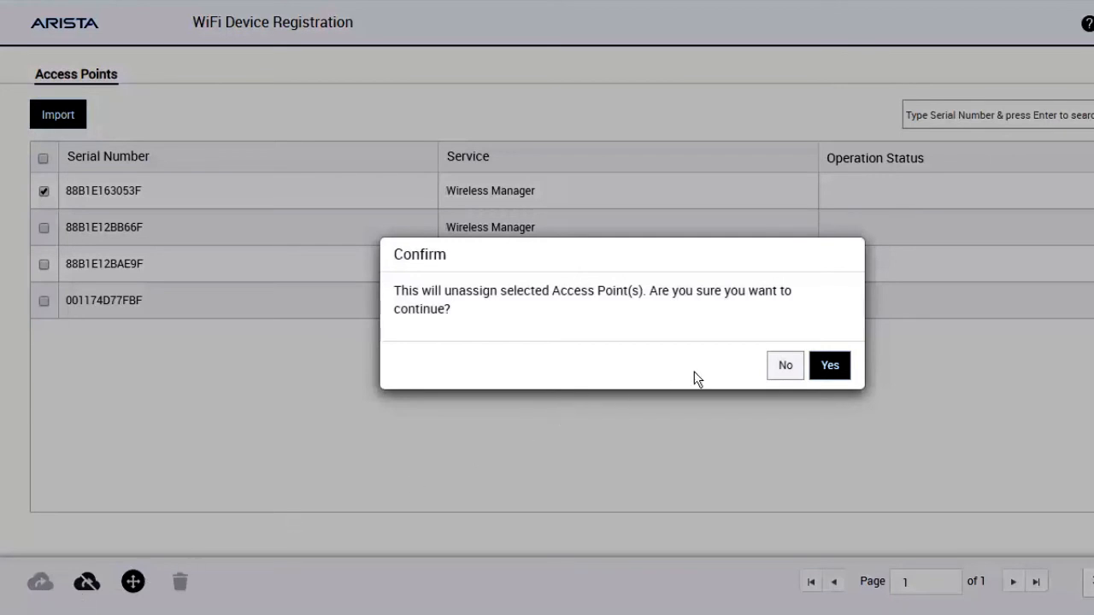
left_click(828, 365)
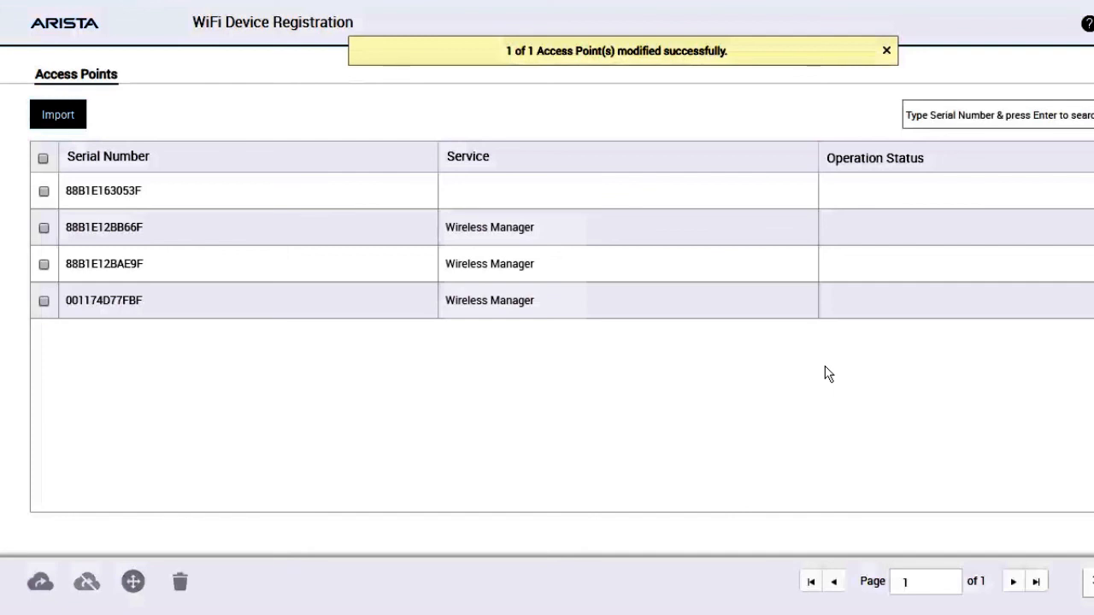
Select access point 88B1E163053F and delete it with the trash icon.
left_click(44, 191)
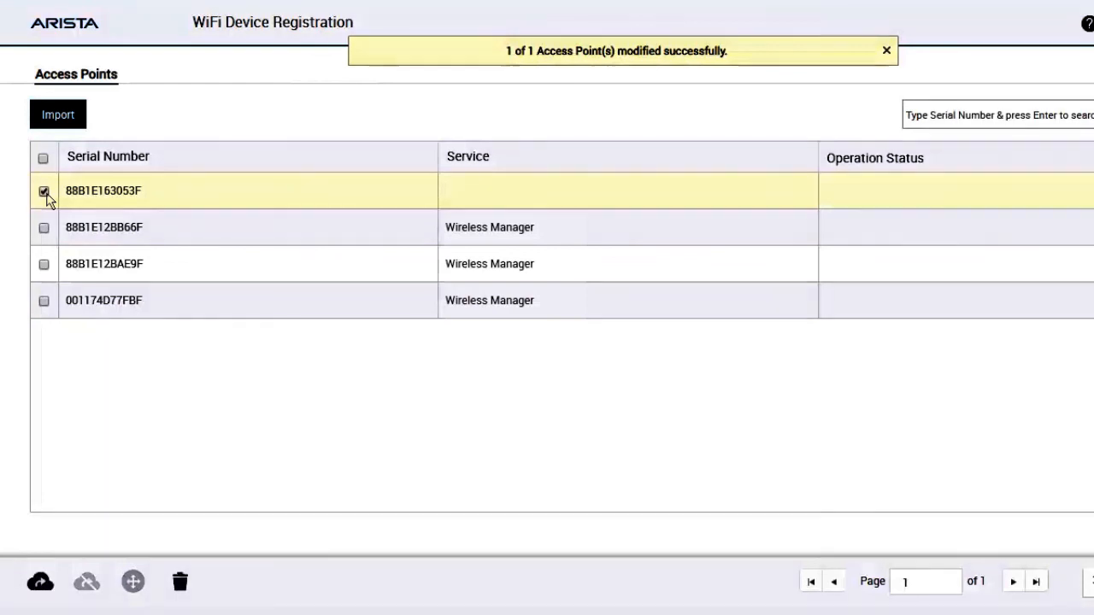
left_click(886, 50)
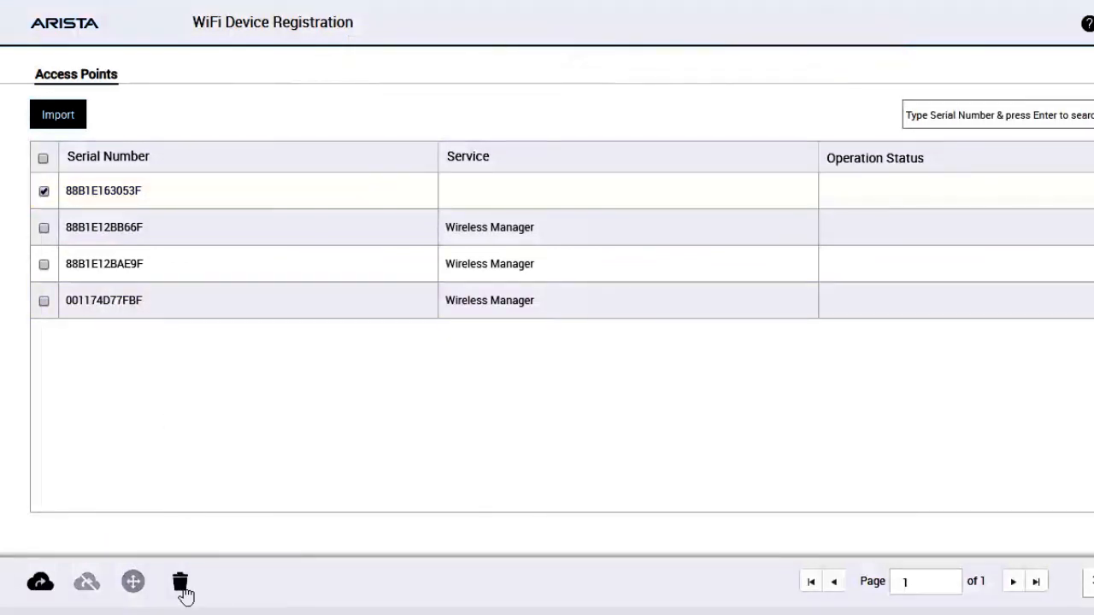
left_click(180, 582)
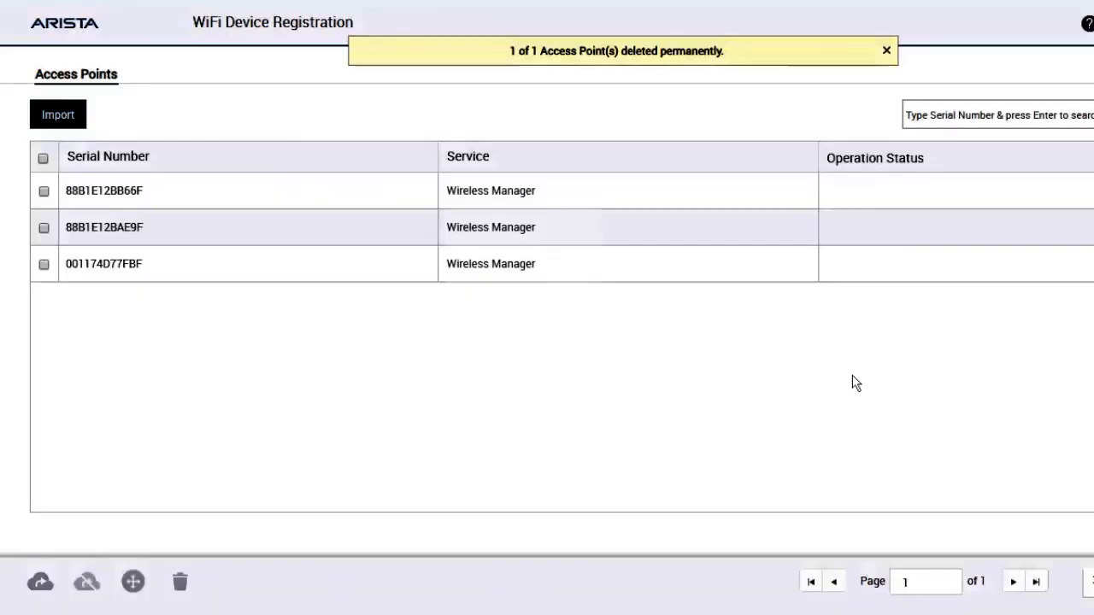